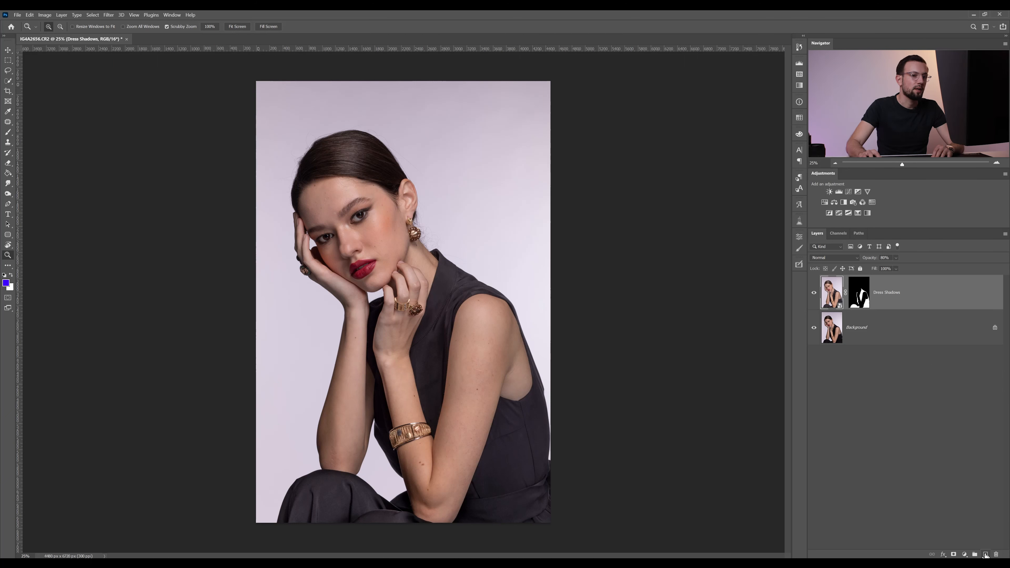
- Add an empty Layer 1 above Dress Shadows and set the foreground colour to bright magenta
click(974, 554)
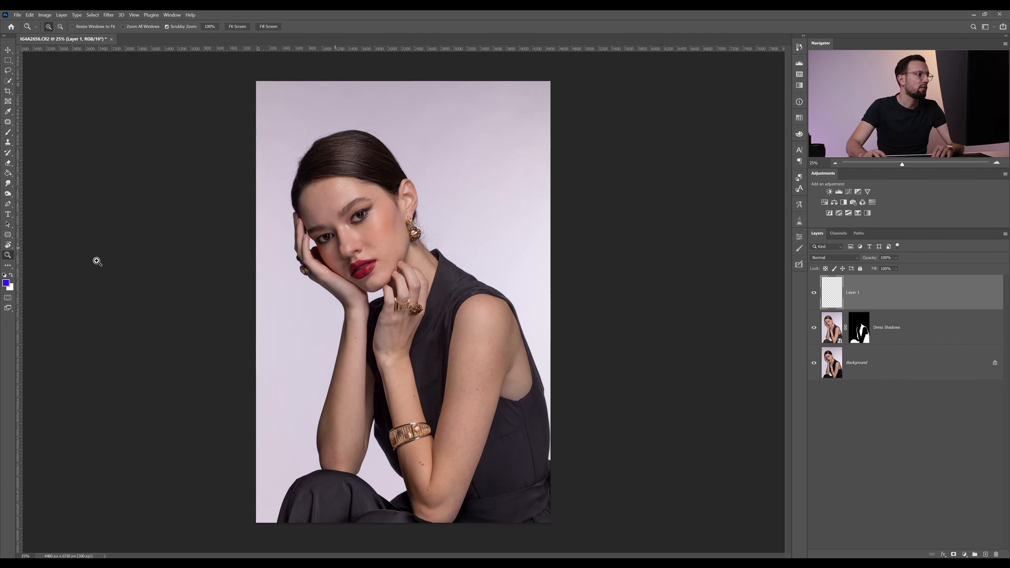
click(5, 282)
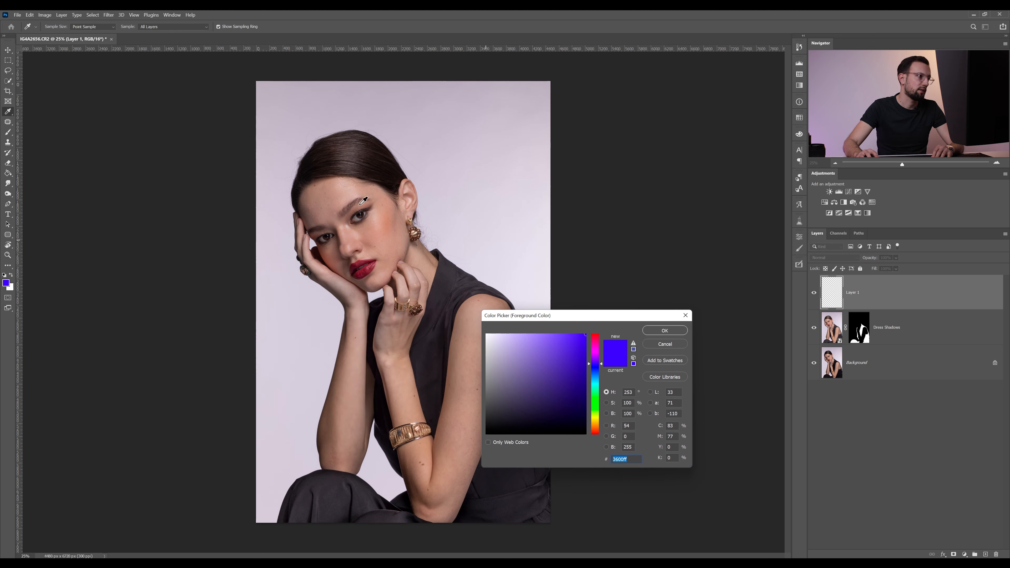
mouse_move(428, 293)
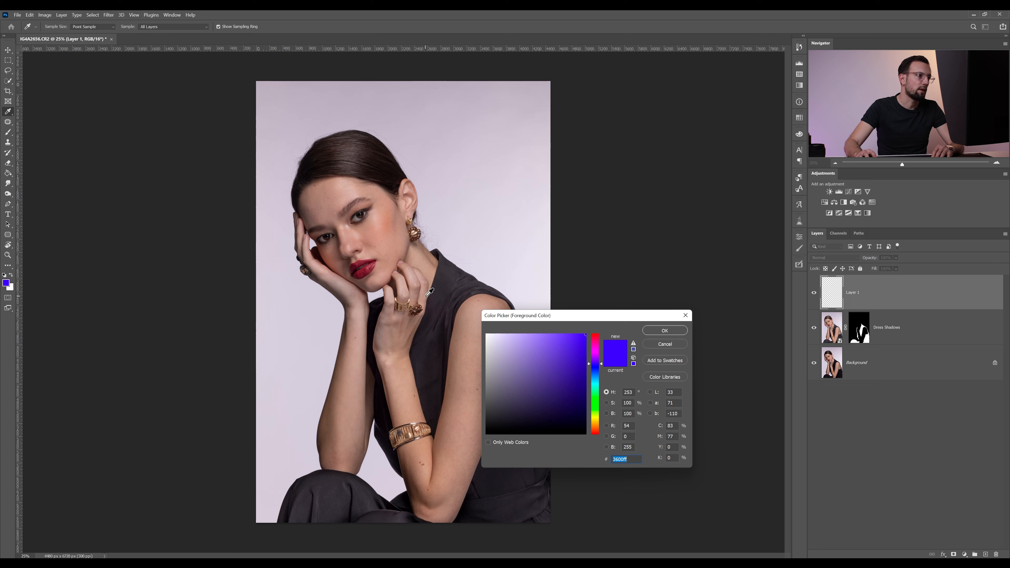
click(579, 347)
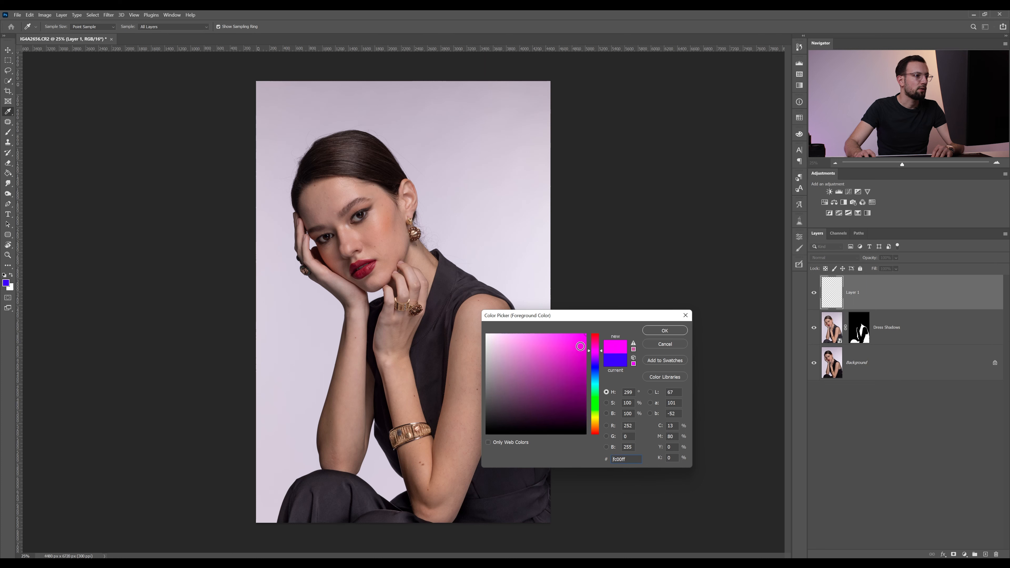
click(664, 330)
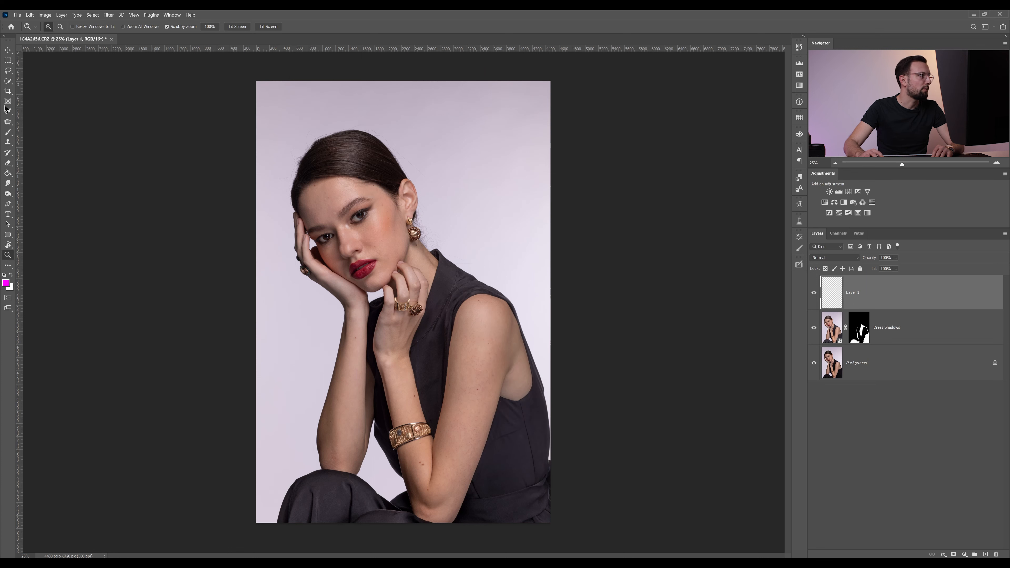
click(9, 131)
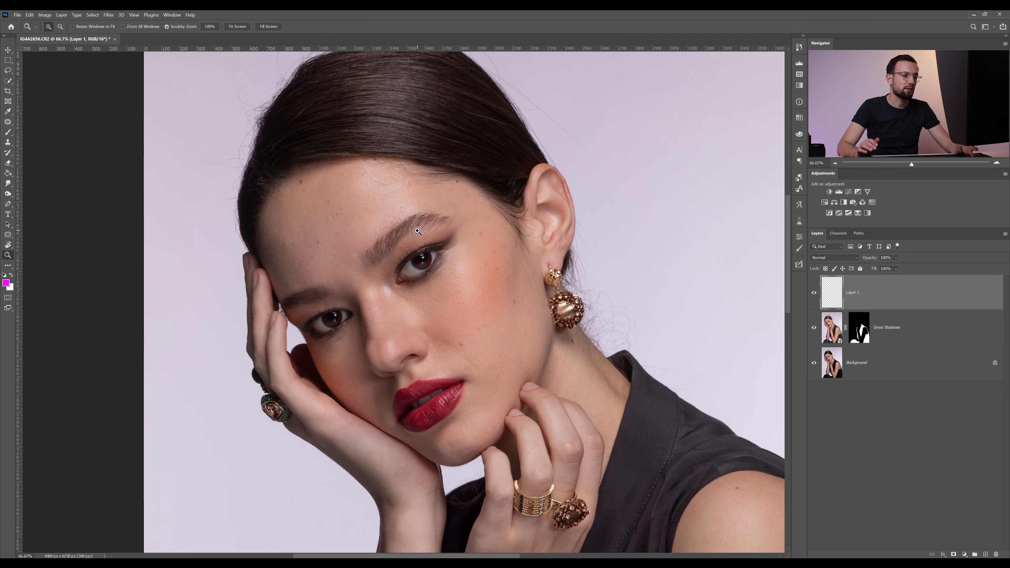
mouse_move(453, 218)
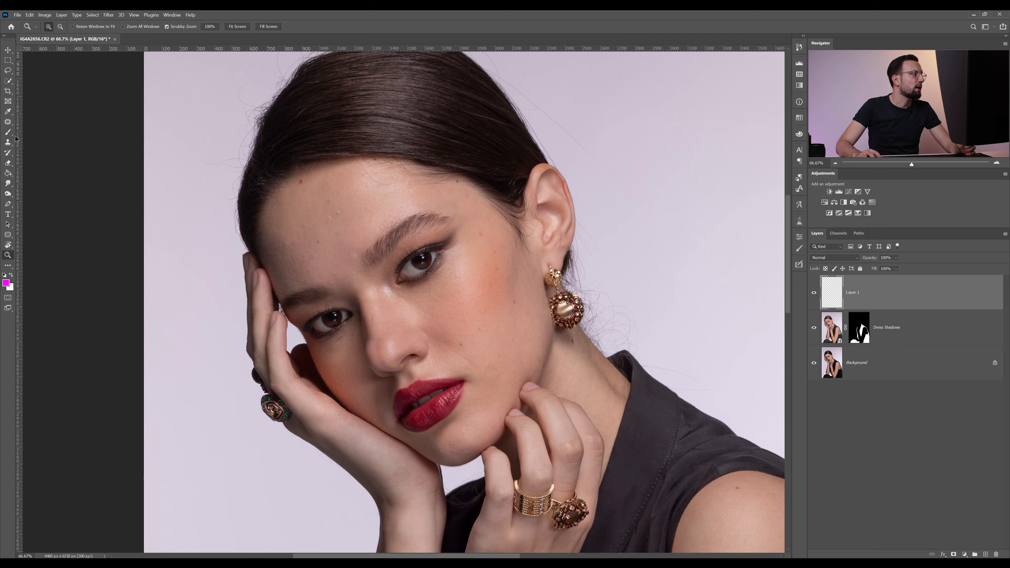
click(8, 141)
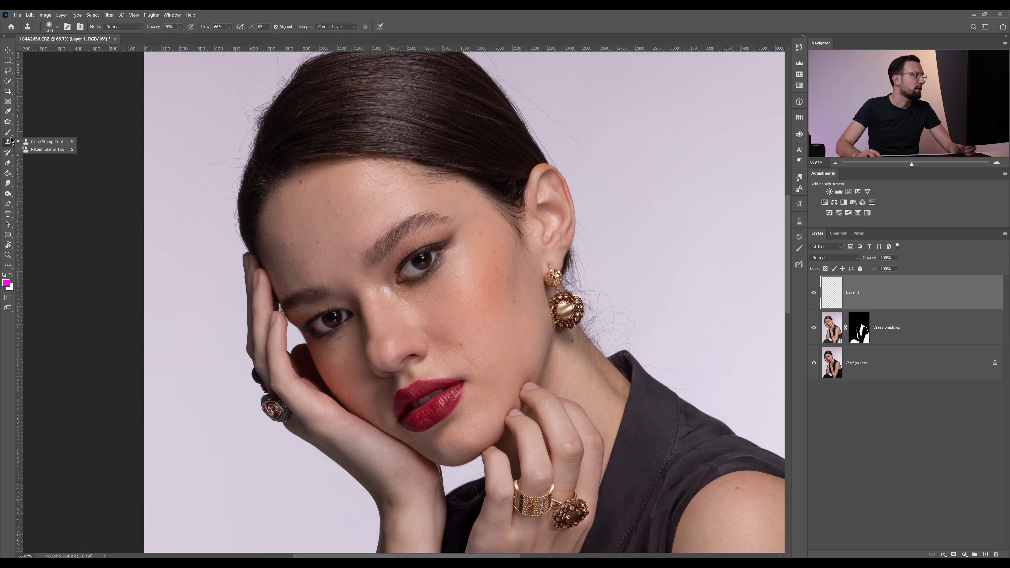
click(8, 128)
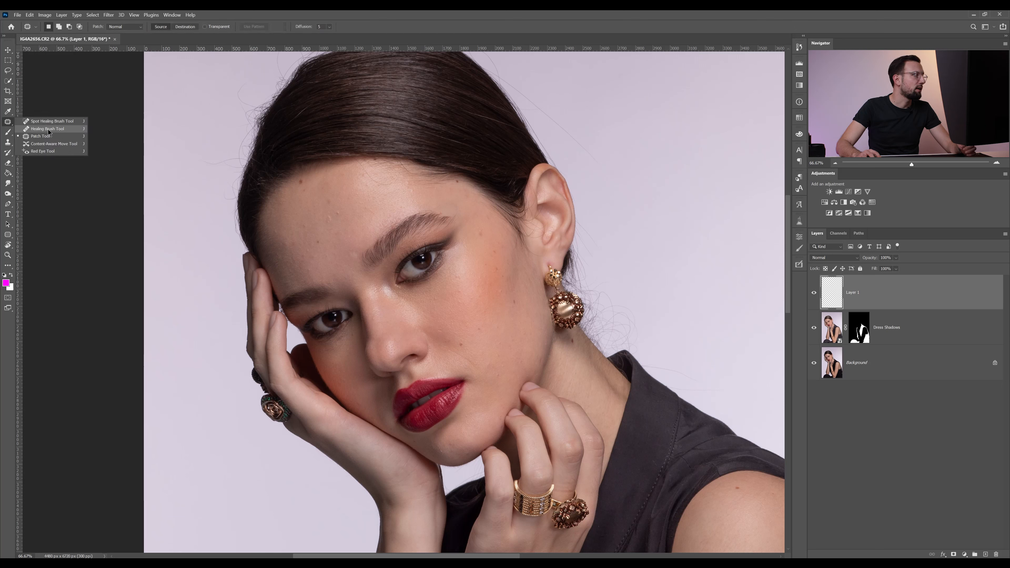
click(47, 128)
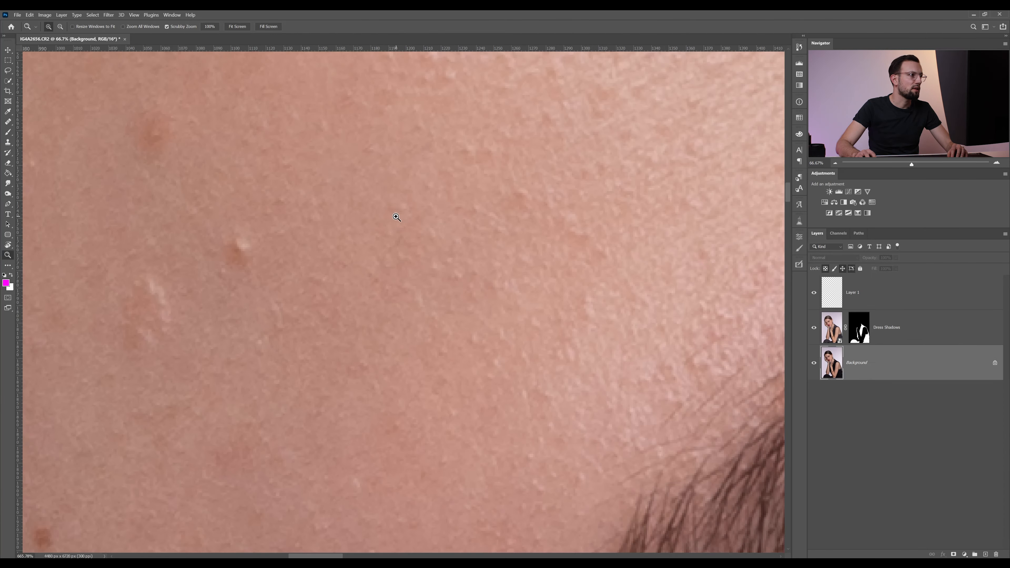
click(395, 217)
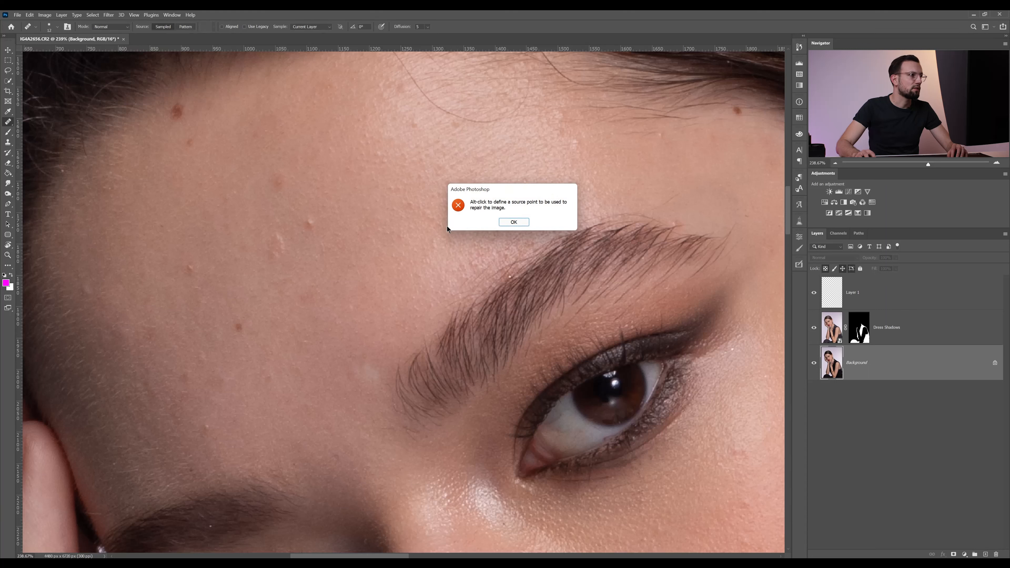
click(513, 222)
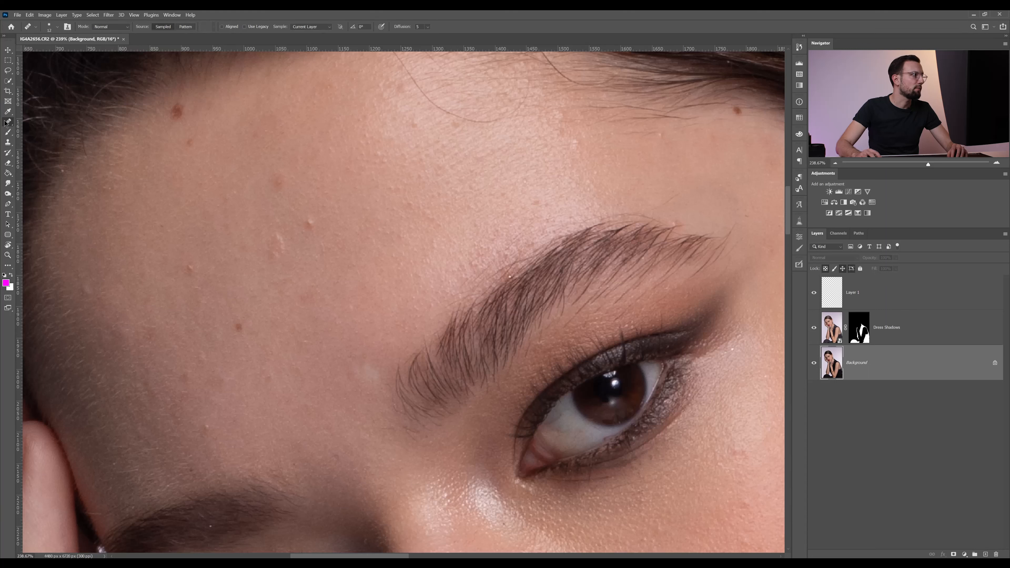
click(9, 122)
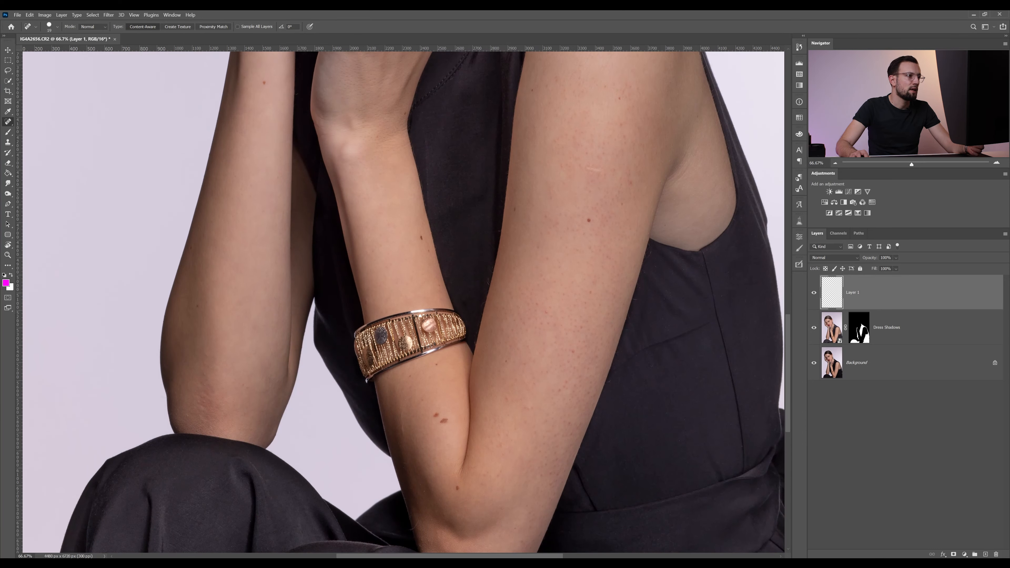
scroll(down, 3)
text(Problems)
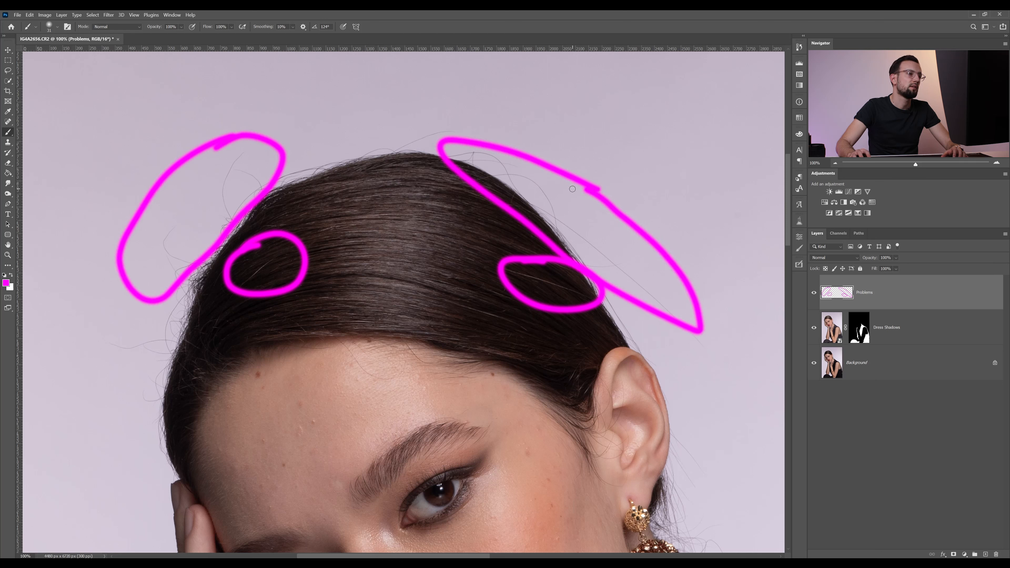
- Paint magenta marks over the upper-forehead blemish and the one above the eyebrow
scroll(down, 3)
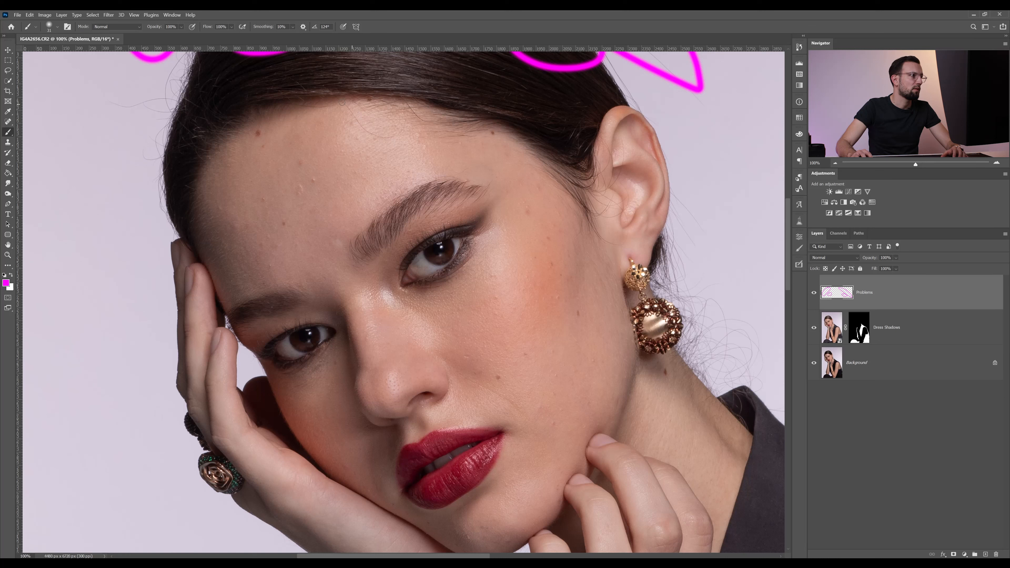
drag(345, 137, 406, 149)
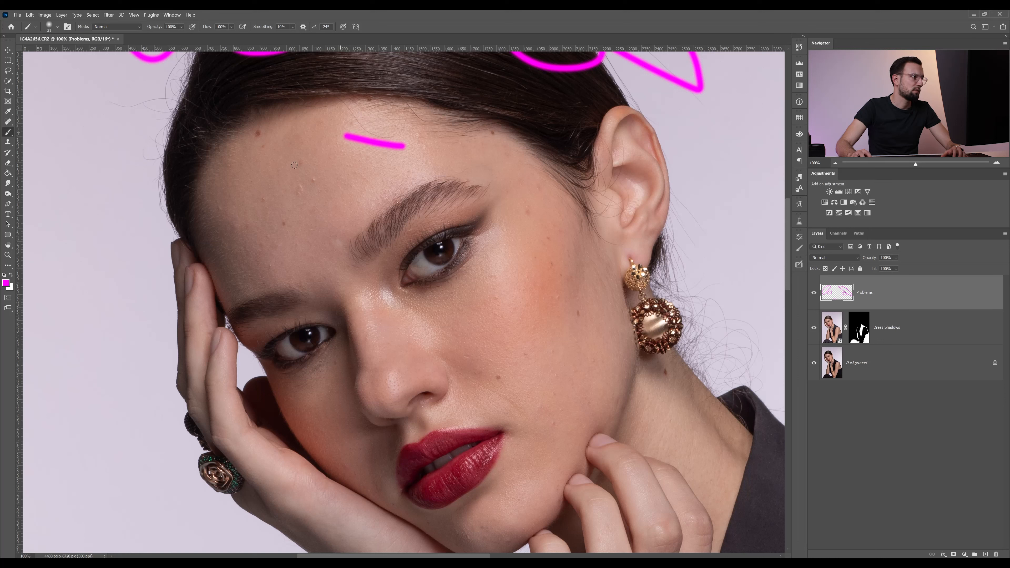
drag(290, 200, 322, 184)
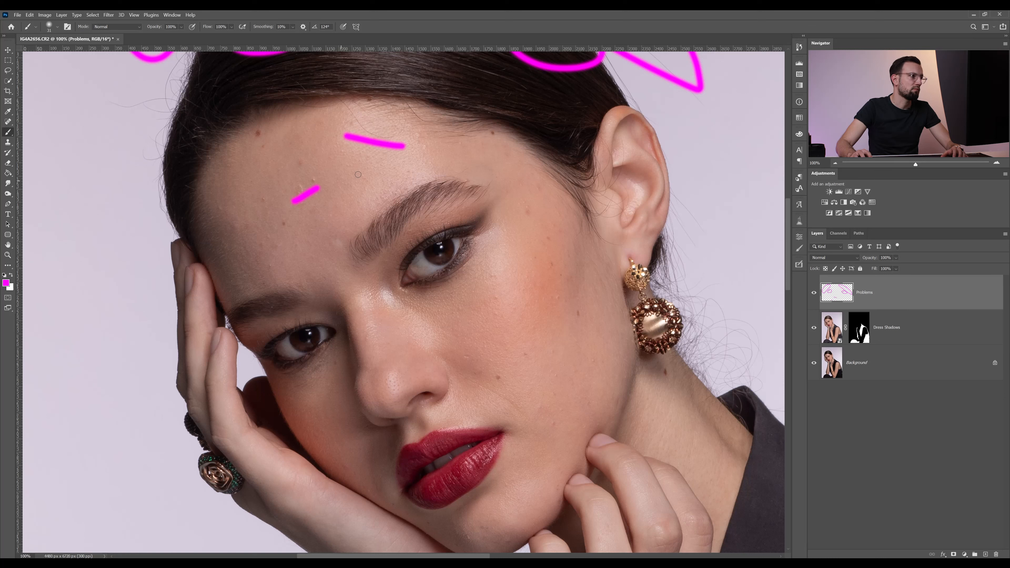
mouse_move(503, 180)
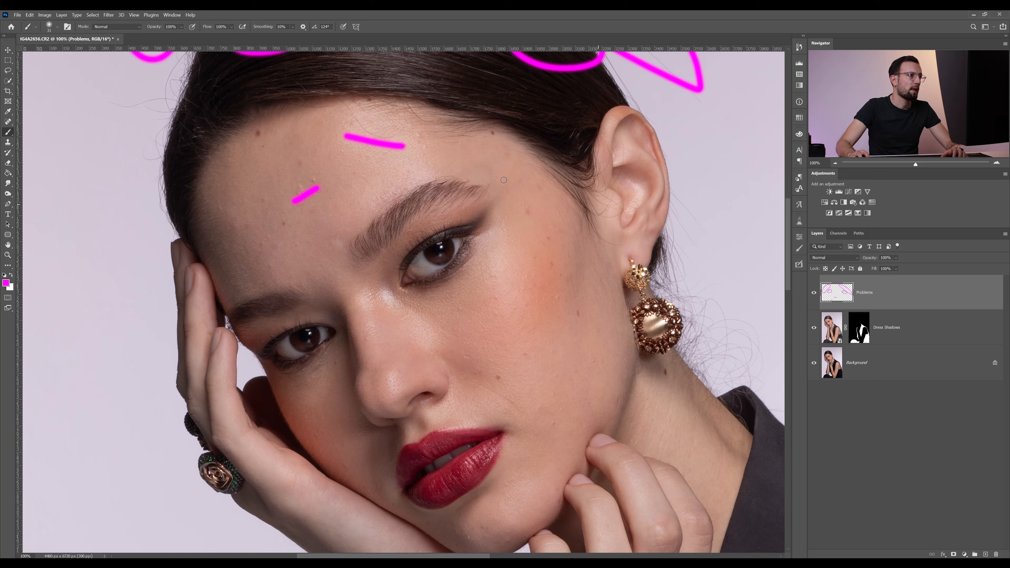
mouse_move(412, 171)
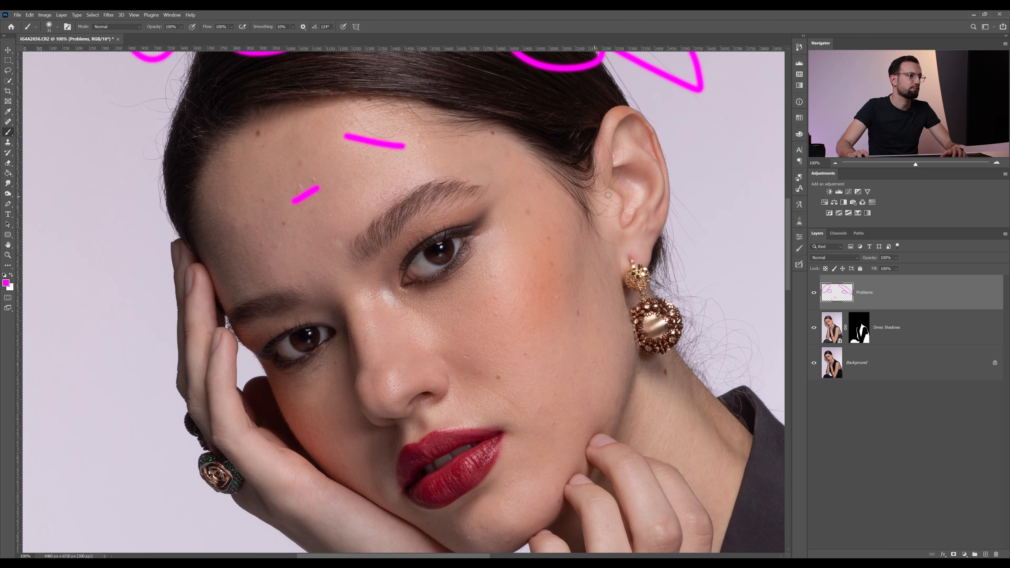
mouse_move(634, 250)
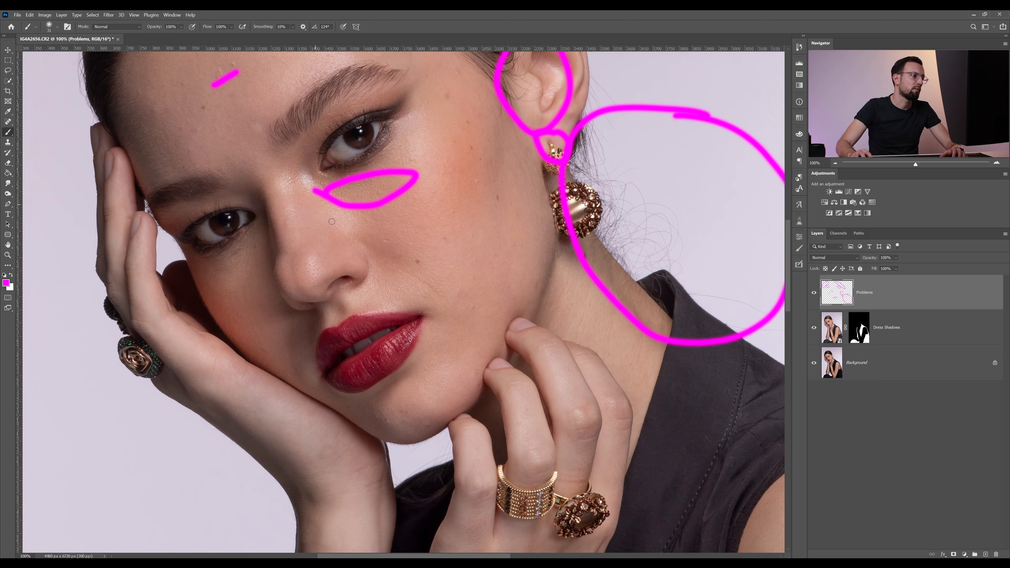
mouse_move(443, 262)
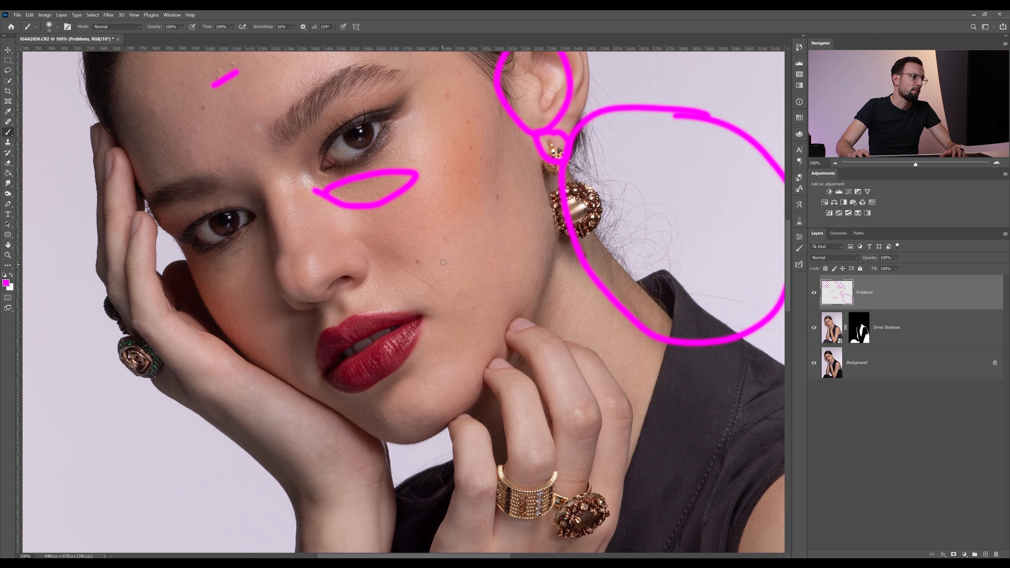
mouse_move(384, 264)
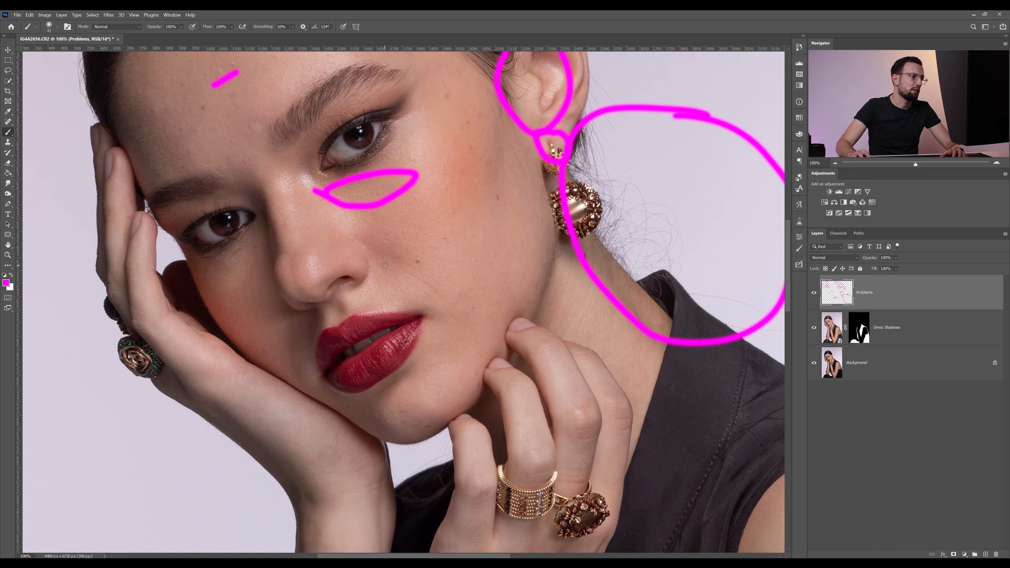
mouse_move(387, 272)
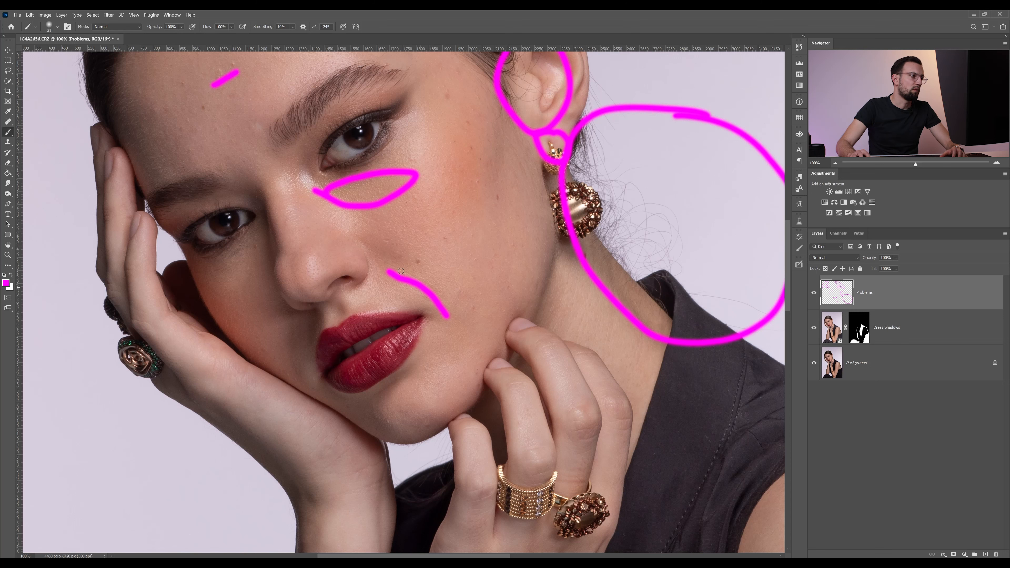
scroll(down, 3)
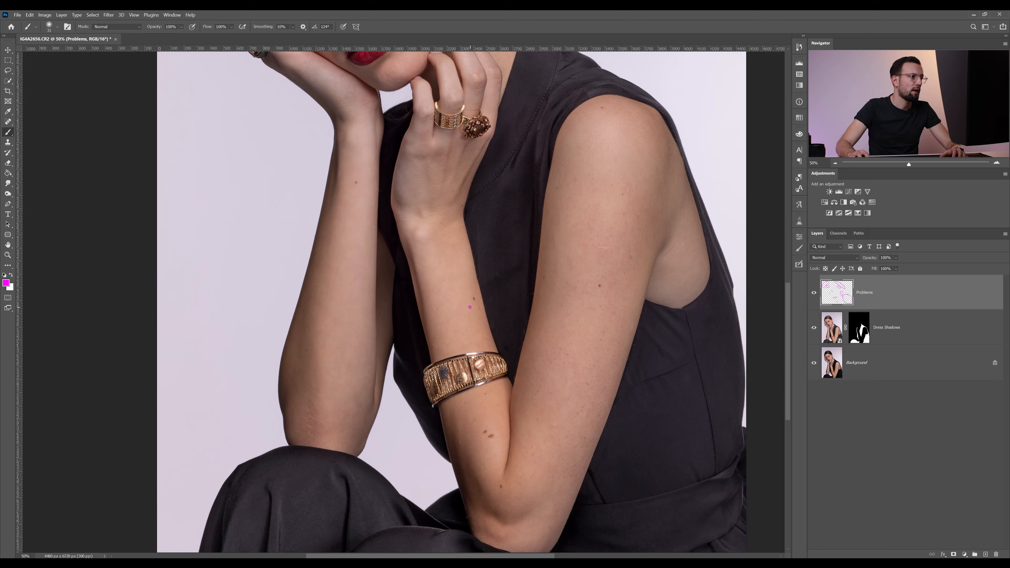
- Circle the remaining problem spots in magenta and zoom out to view the whole portrait
click(479, 447)
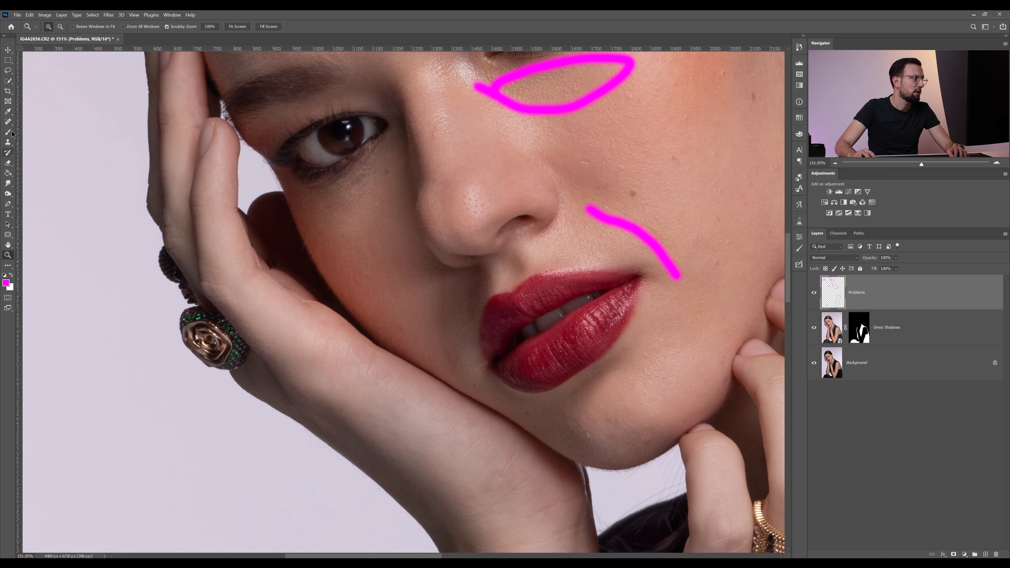
click(9, 132)
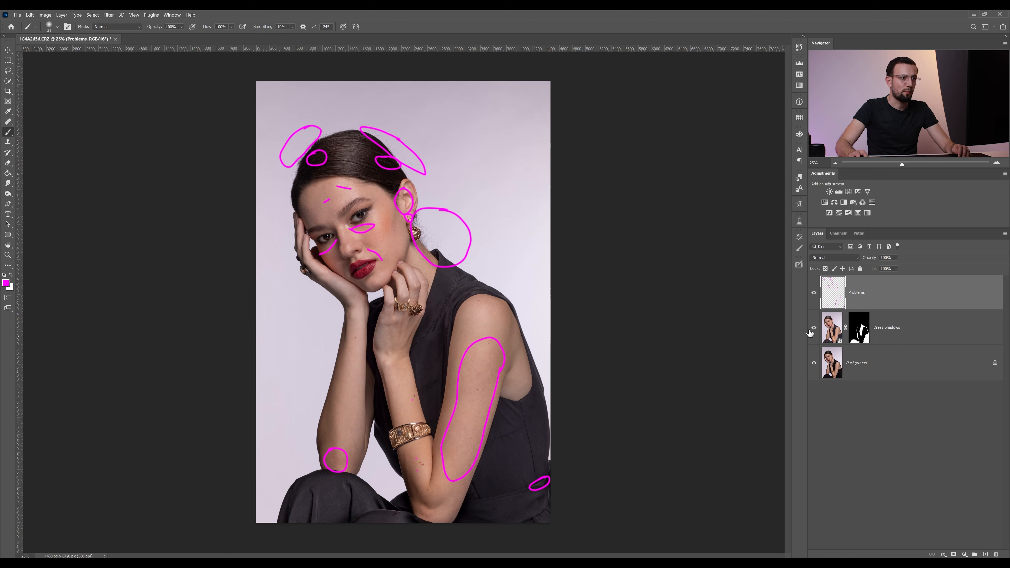
- Hide the Problems markup layer and make Dress Shadows the working layer
click(814, 292)
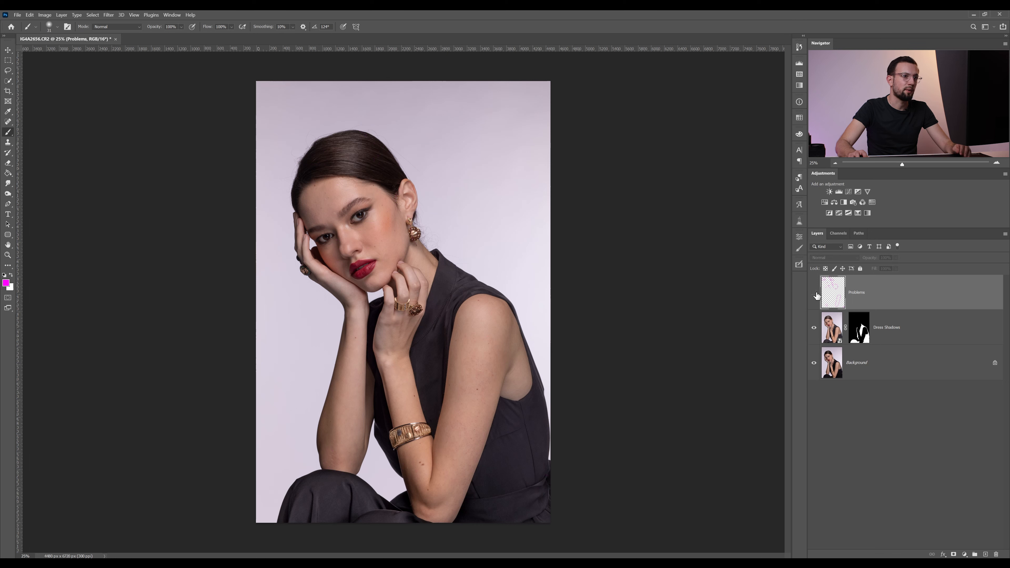
click(886, 327)
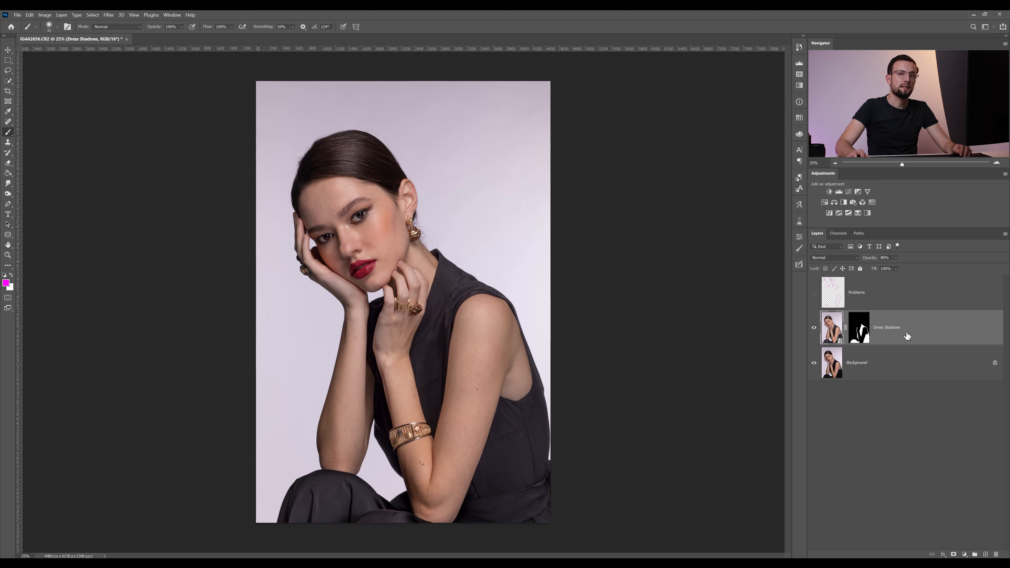
click(857, 361)
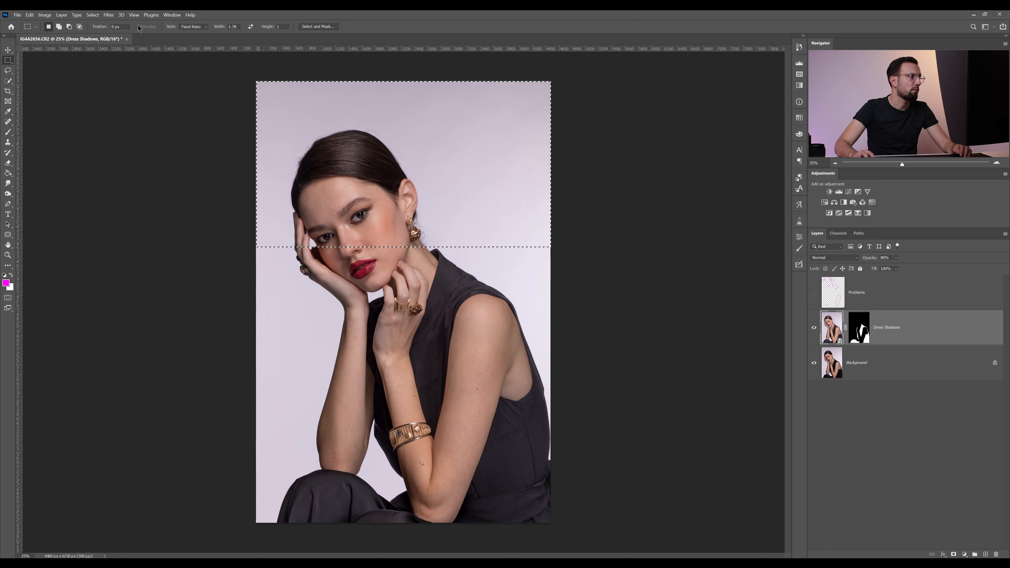
- Switch the marquee style to Normal and select the entire canvas with Ctrl+A
click(192, 26)
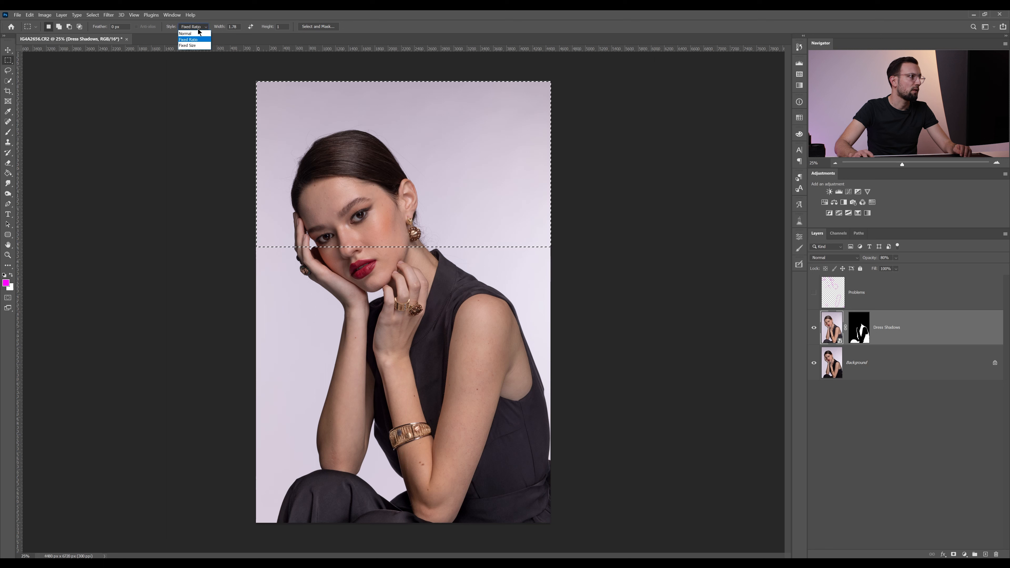
mouse_move(185, 32)
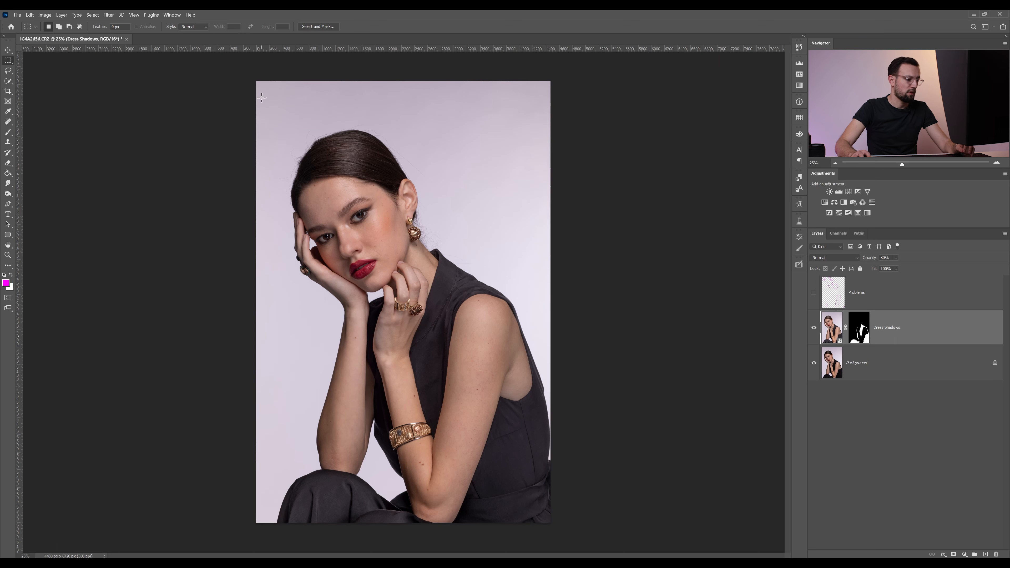
key(ctrl+a)
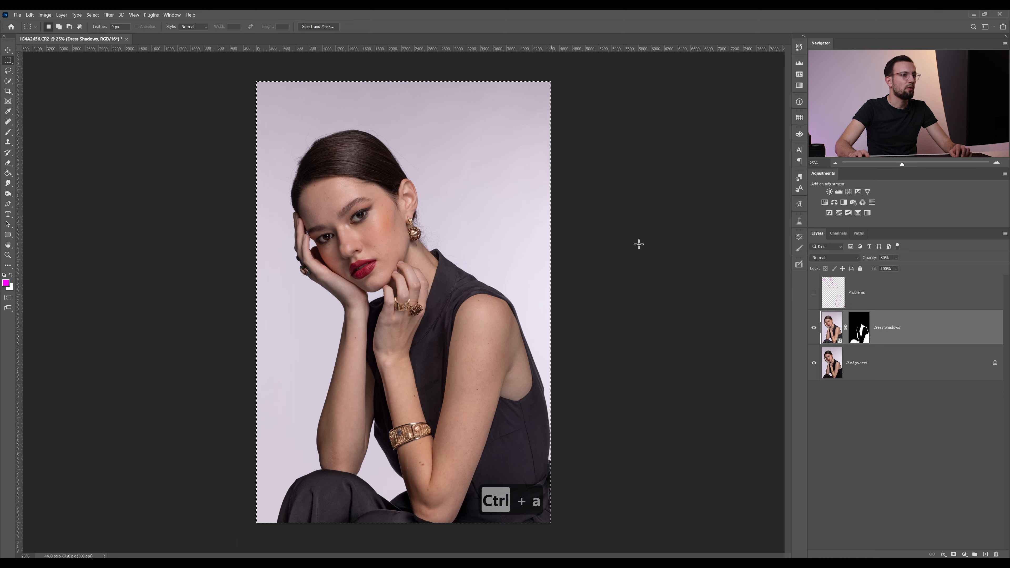
key(ctrl+a)
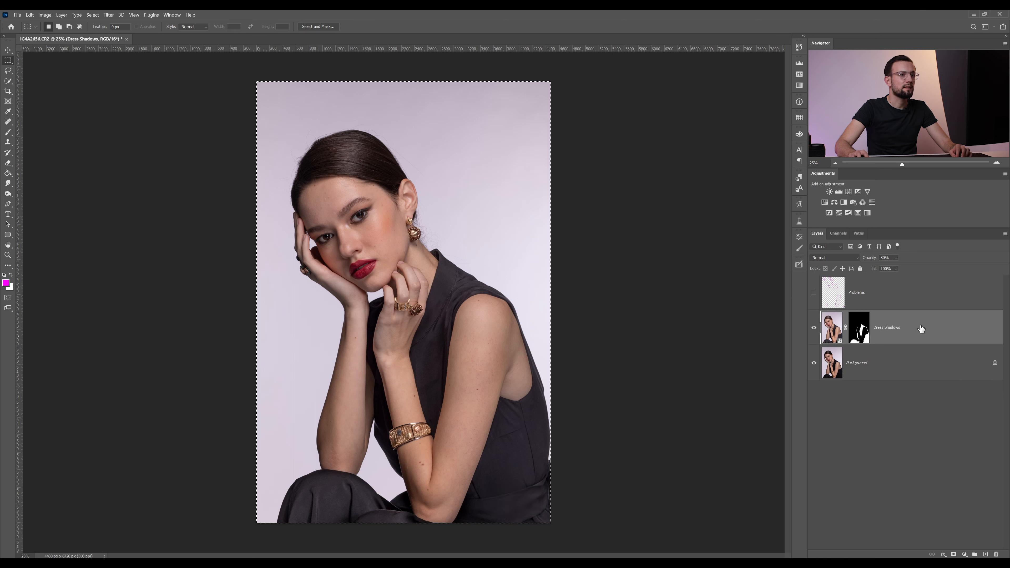
mouse_move(901, 343)
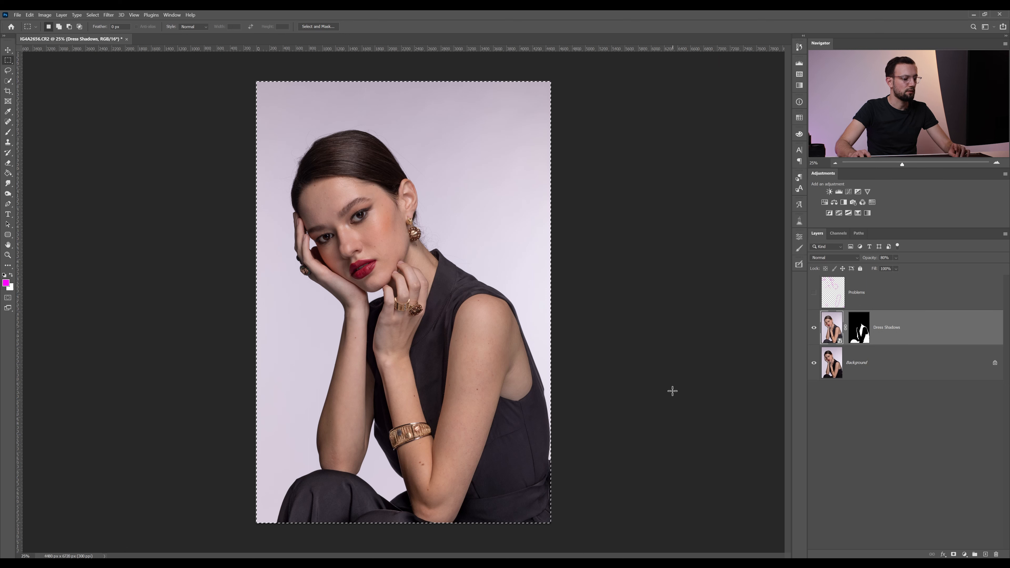
- Copy all visible layers merged and paste them in place as a new Layer 1 above Dress Shadows
key(ctrl)
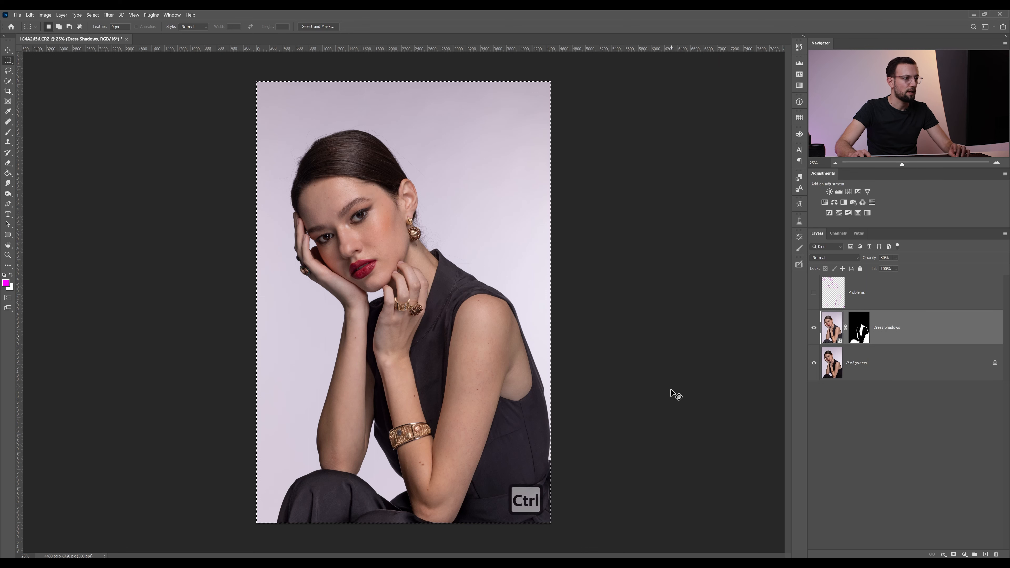
key(ctrl+a)
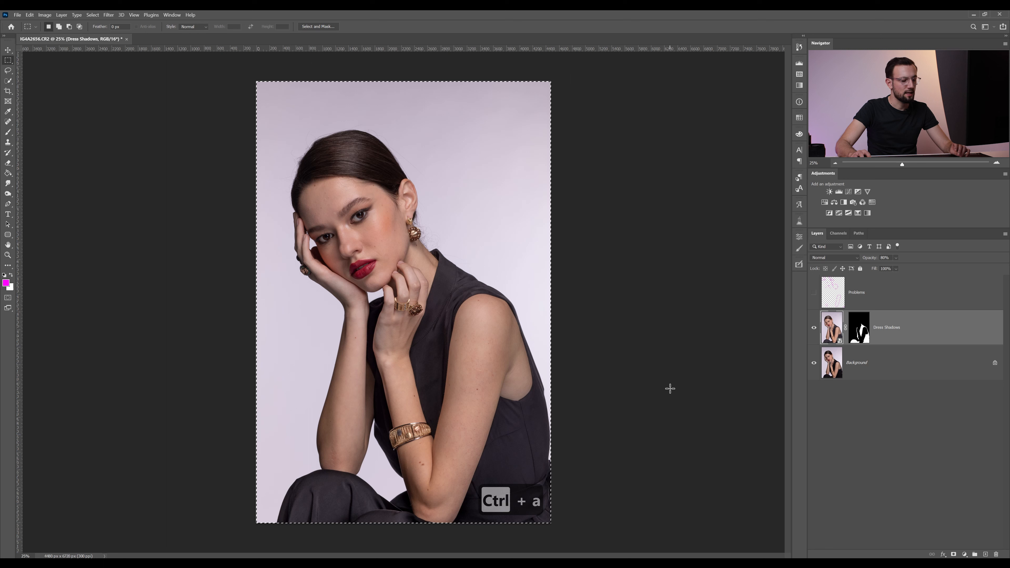
key(ctrl+shift+c)
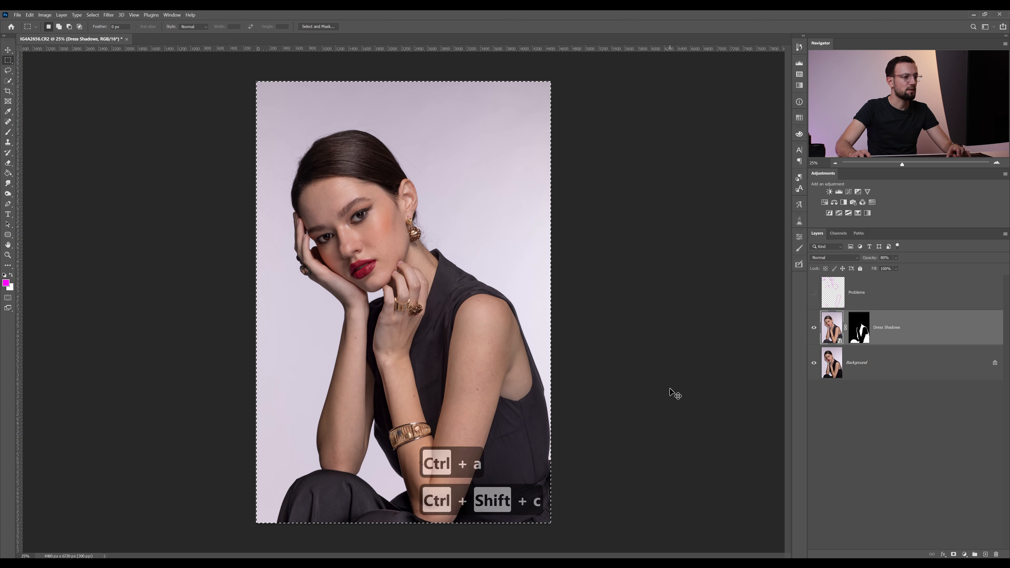
key(ctrl+shift+v)
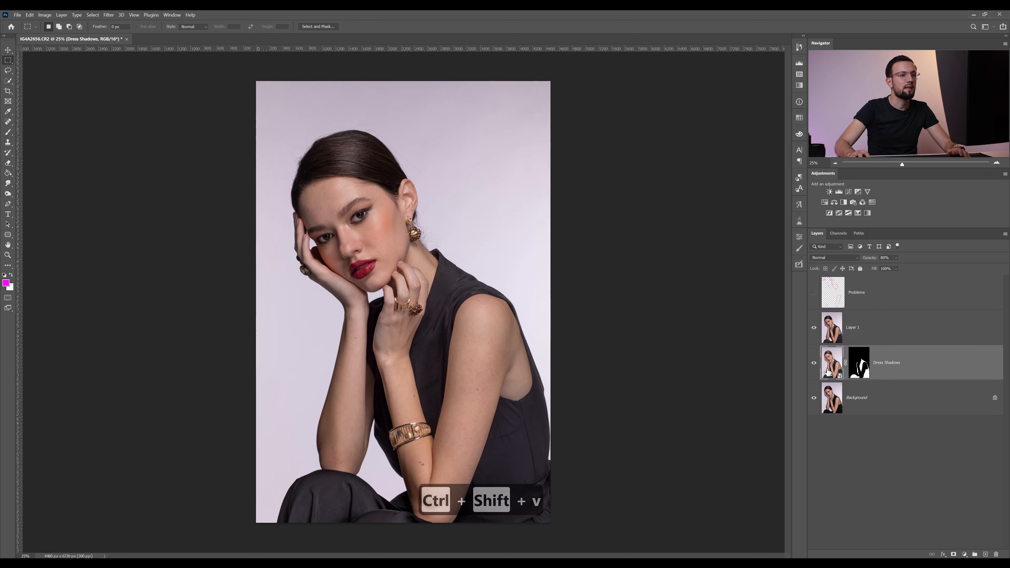
key(ctrl+shift+v)
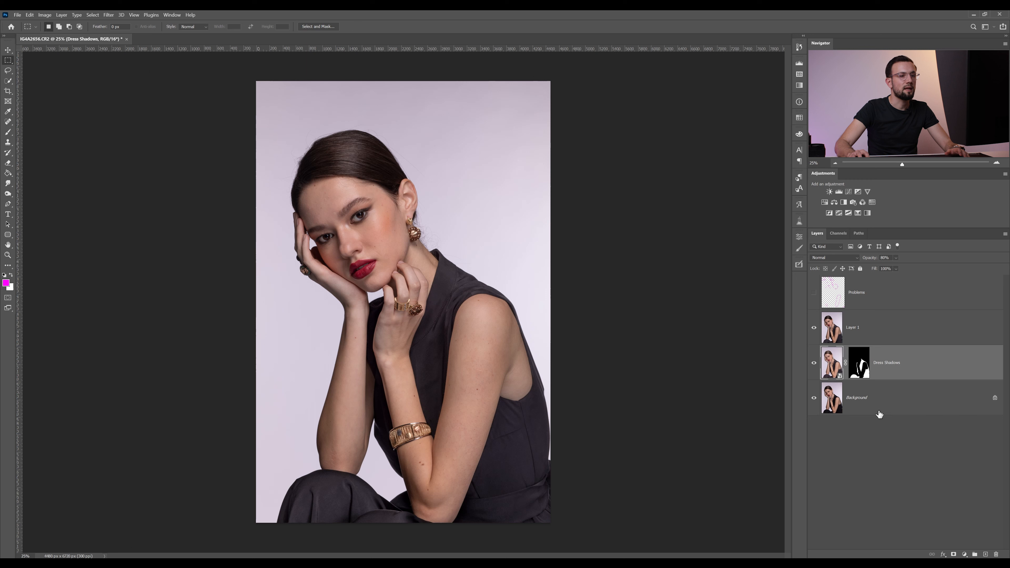
mouse_move(824, 373)
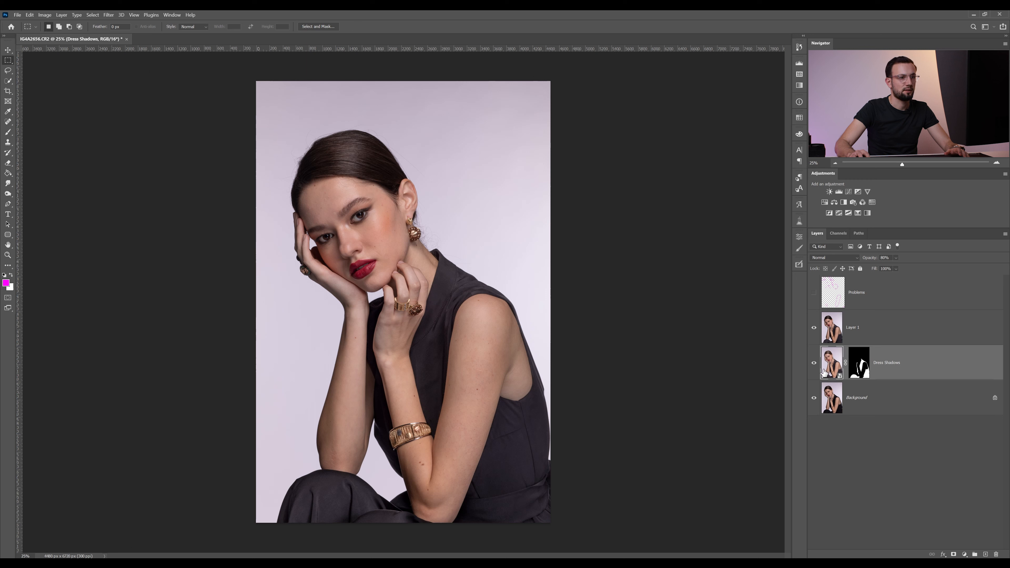
click(852, 328)
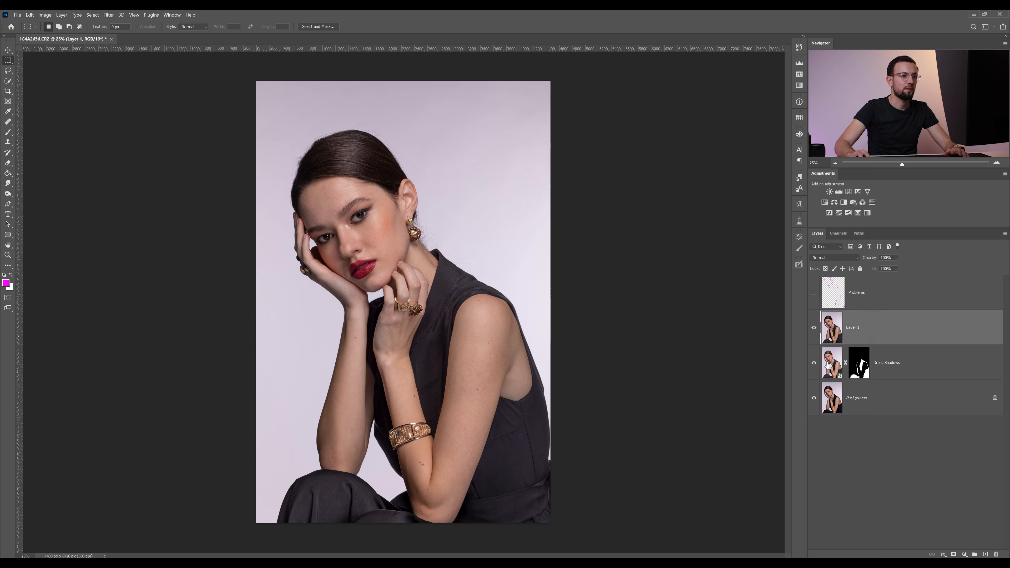
click(814, 291)
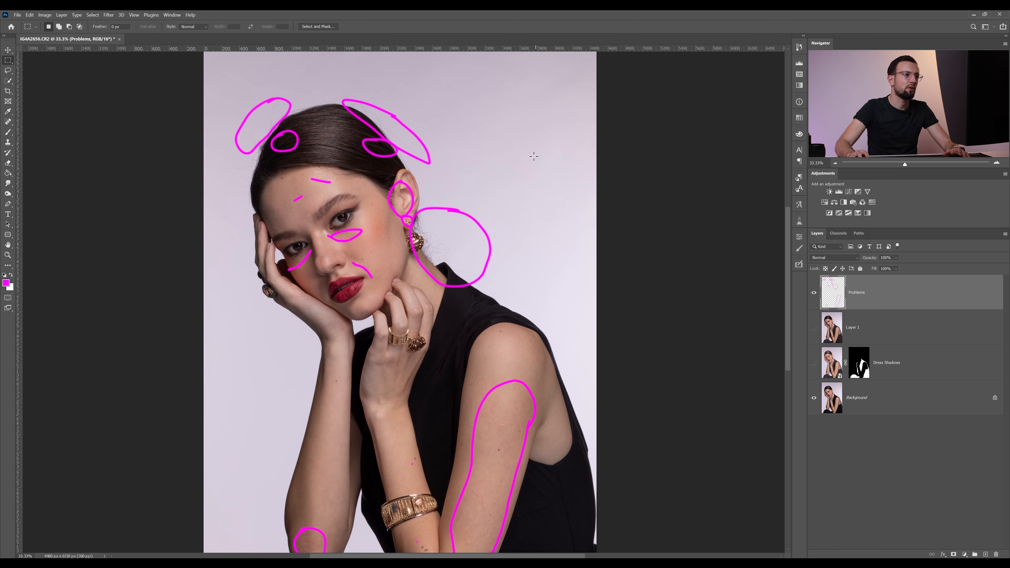
mouse_move(99, 144)
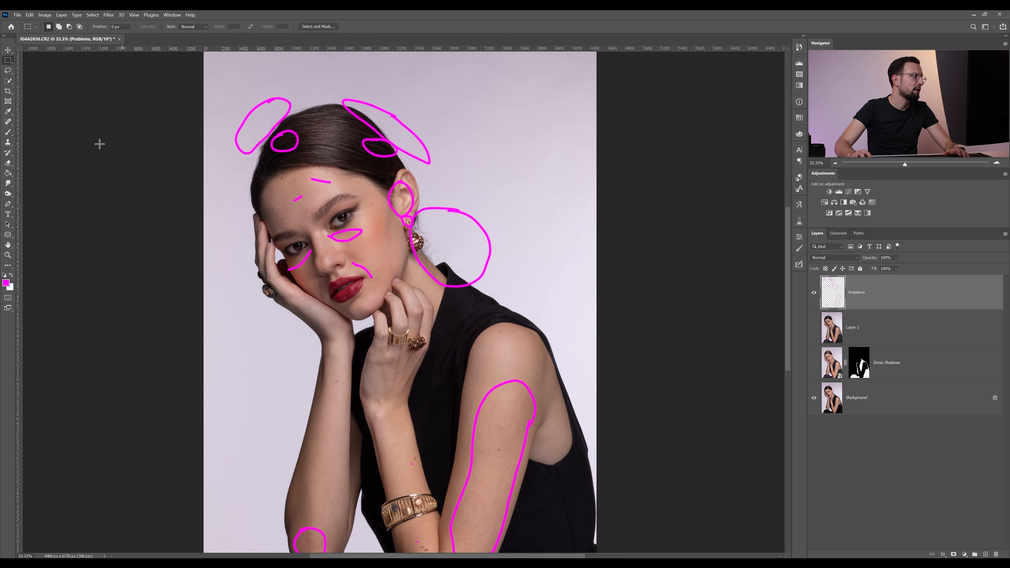
- Hide the Problems markup again so the merged Layer 1 shows the unmarked portrait
click(9, 121)
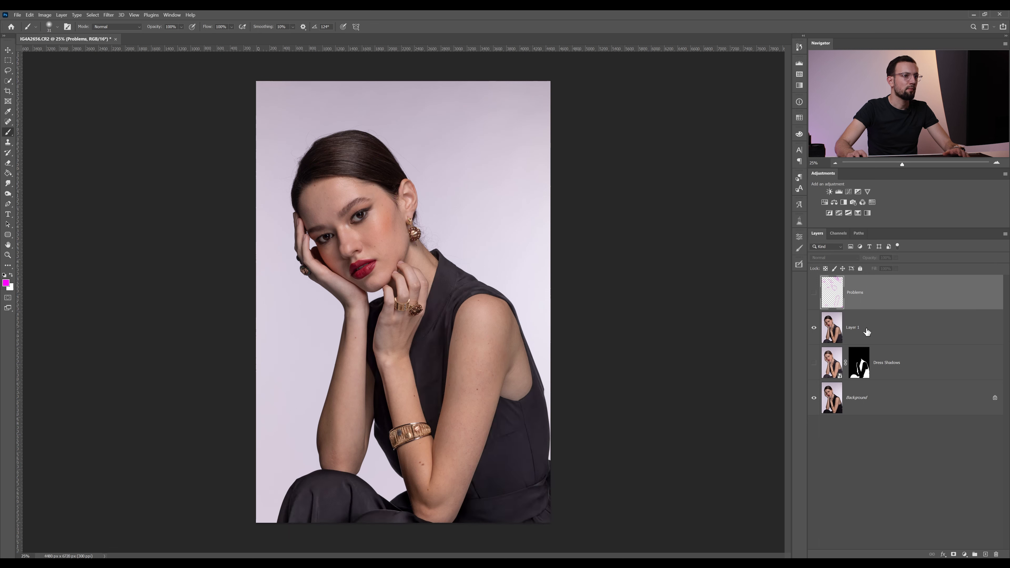
- Rename the merged layer 'Base Layer', duplicate it with Ctrl+J and start renaming the copy
click(851, 327)
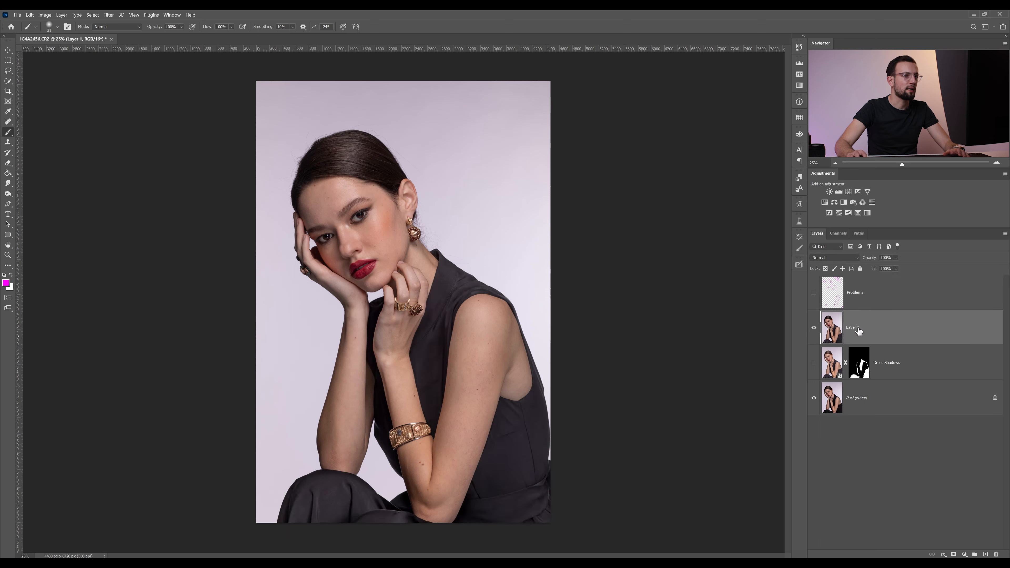
double_click(850, 327)
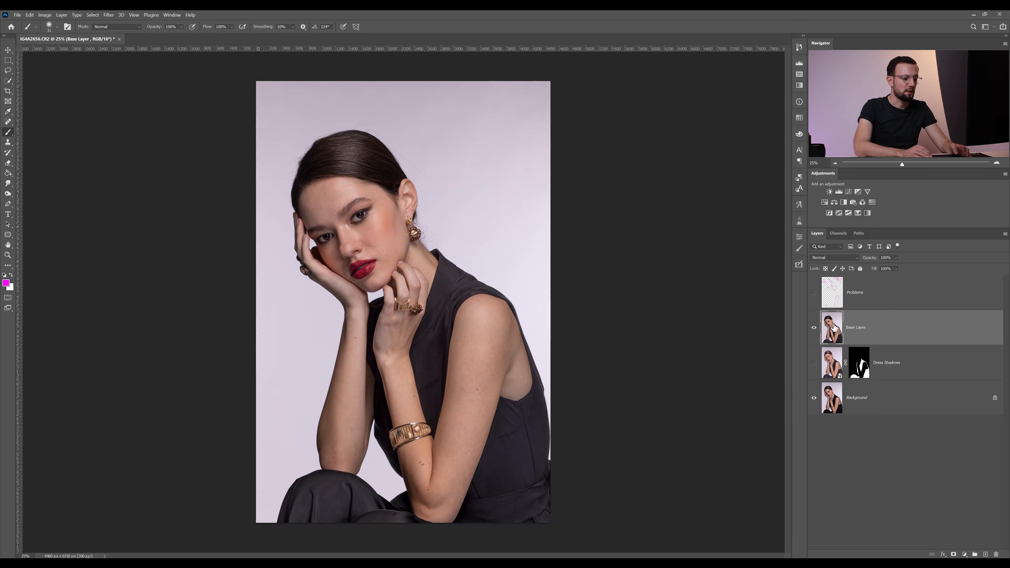
key(ctrl+j)
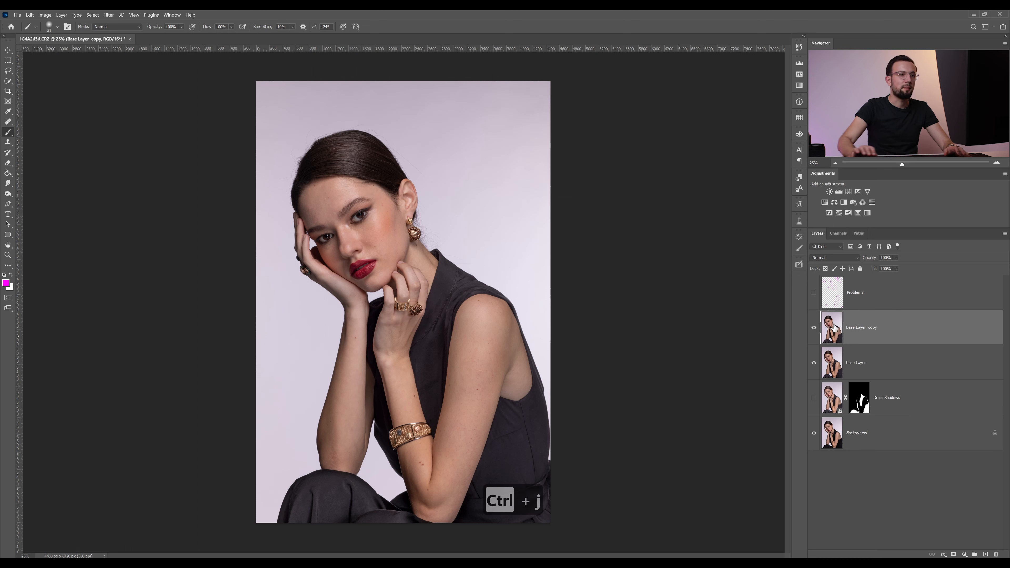
double_click(861, 327)
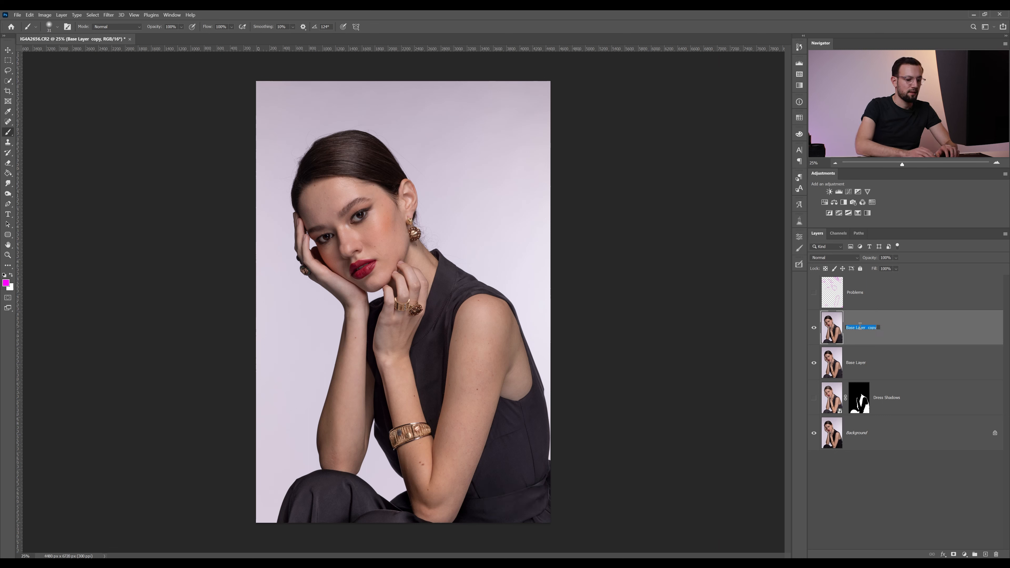